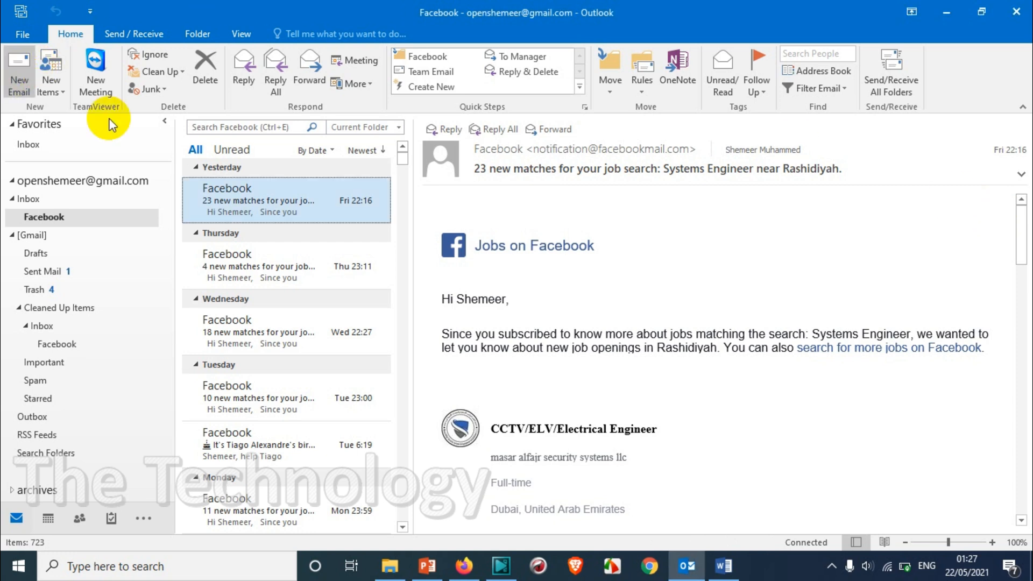
Draft a new email with body 'SDGFN' and a recipient, then minimize it.
click(18, 68)
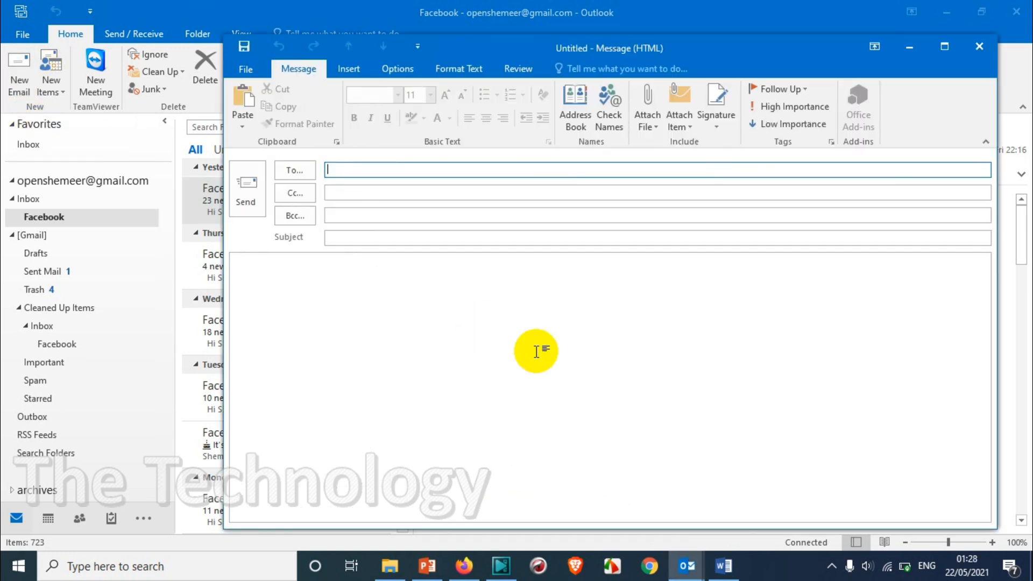
text(SDGFN)
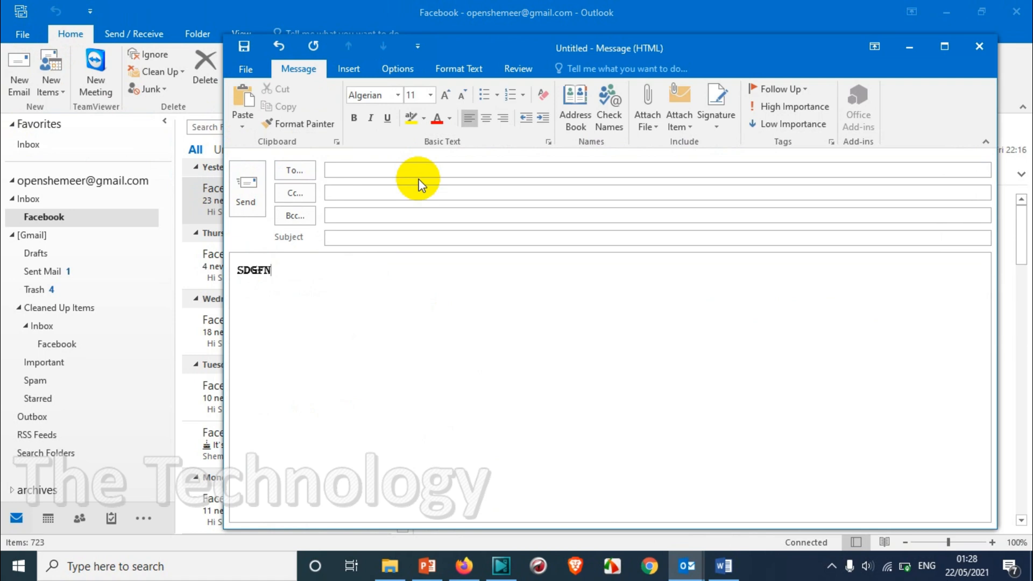
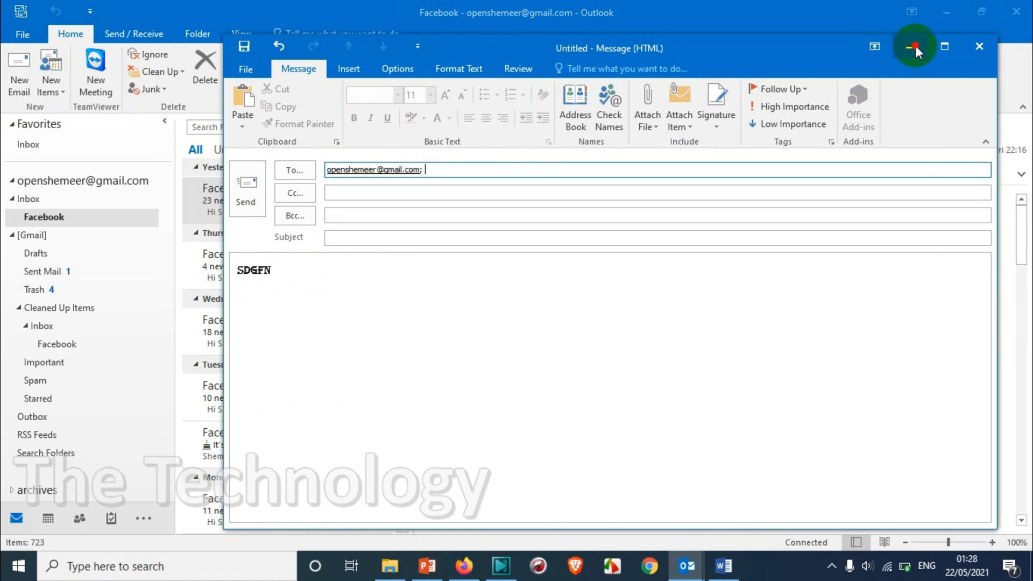
click(912, 47)
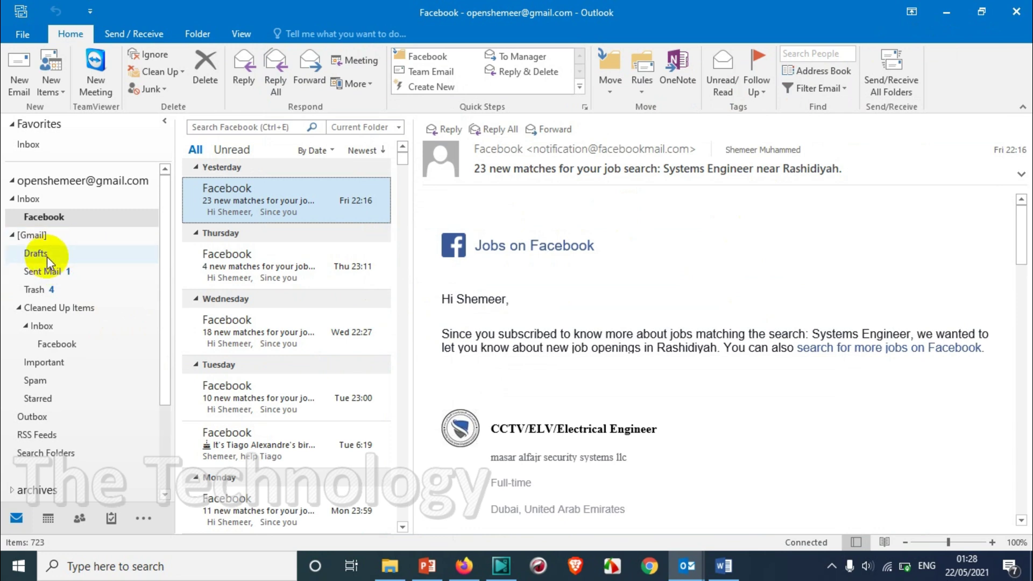
Check that the Drafts folder is empty, then return to the Inbox.
click(34, 254)
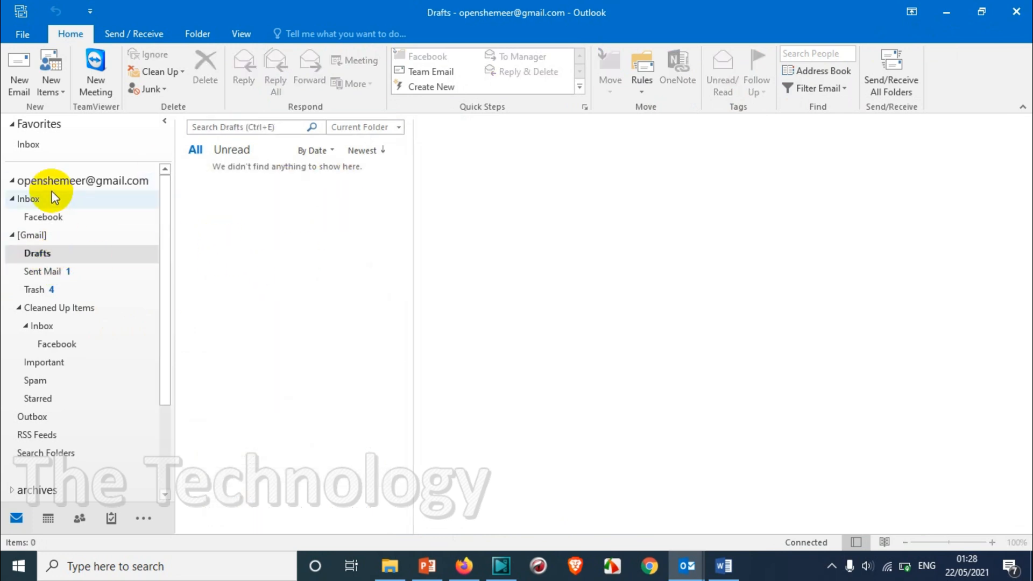
click(29, 199)
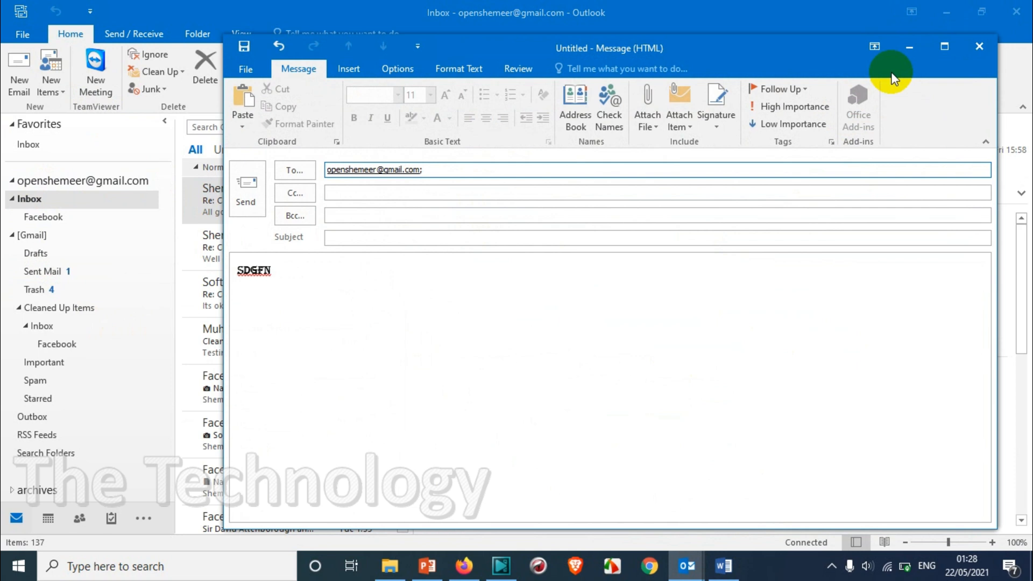
mouse_move(115, 218)
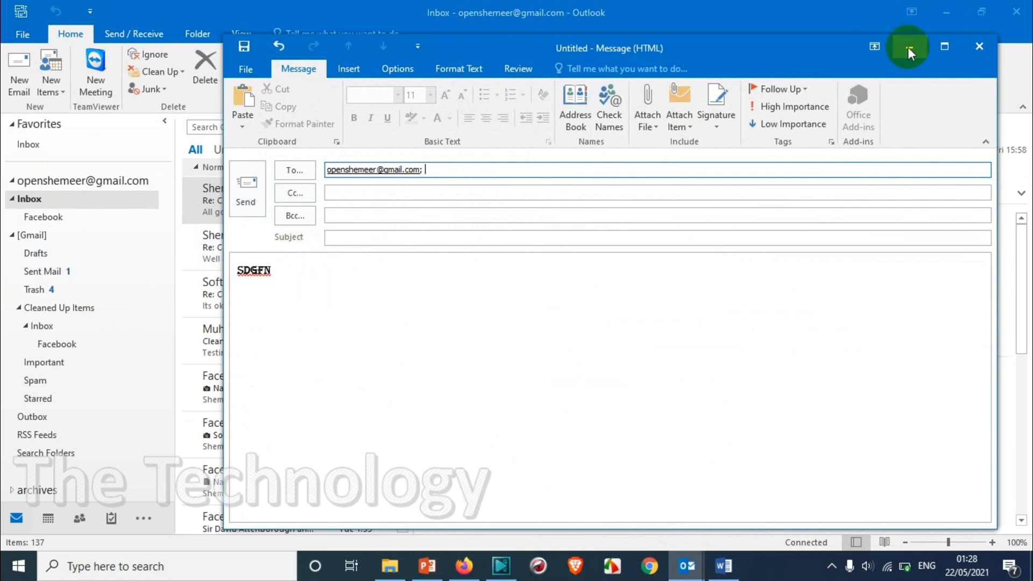
mouse_move(910, 47)
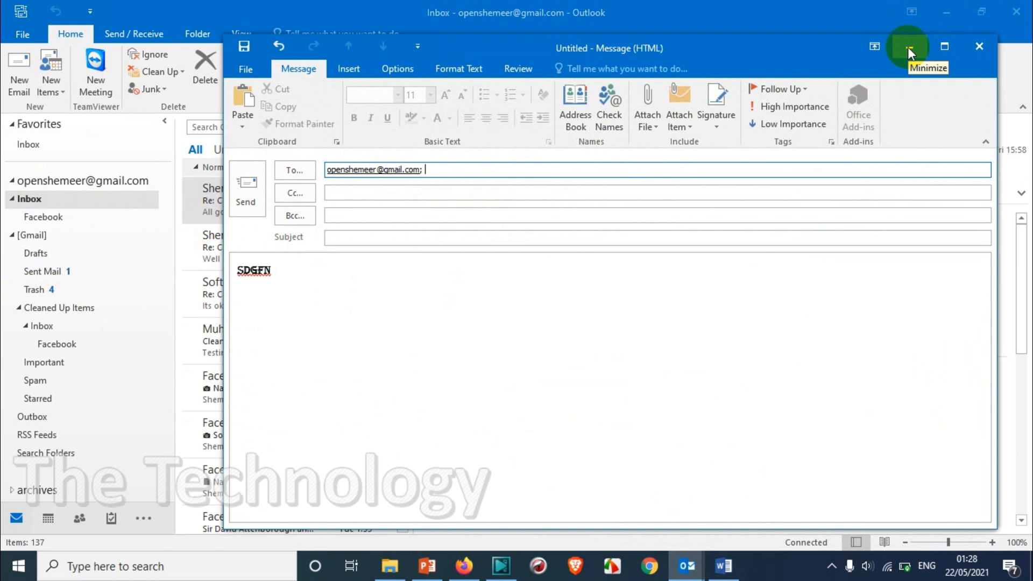
Minimize the message and scroll Mail options down to the Save messages section.
click(910, 46)
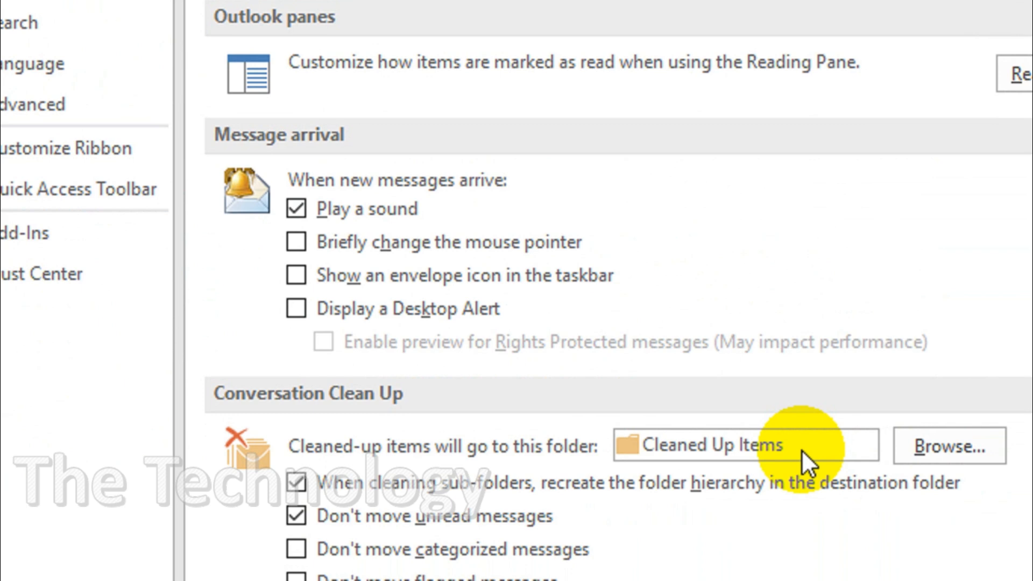
scroll(down, 3)
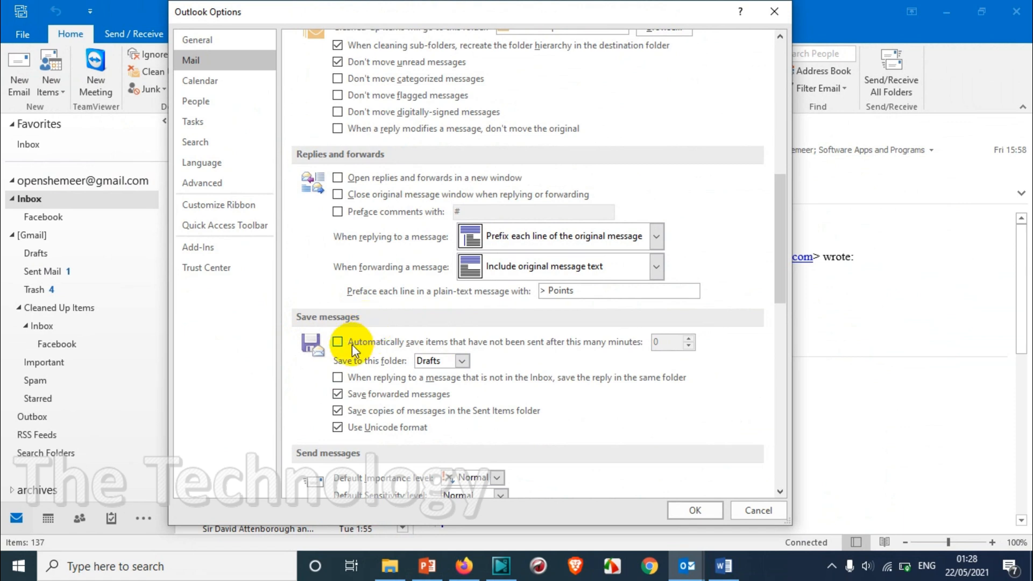
mouse_move(361, 347)
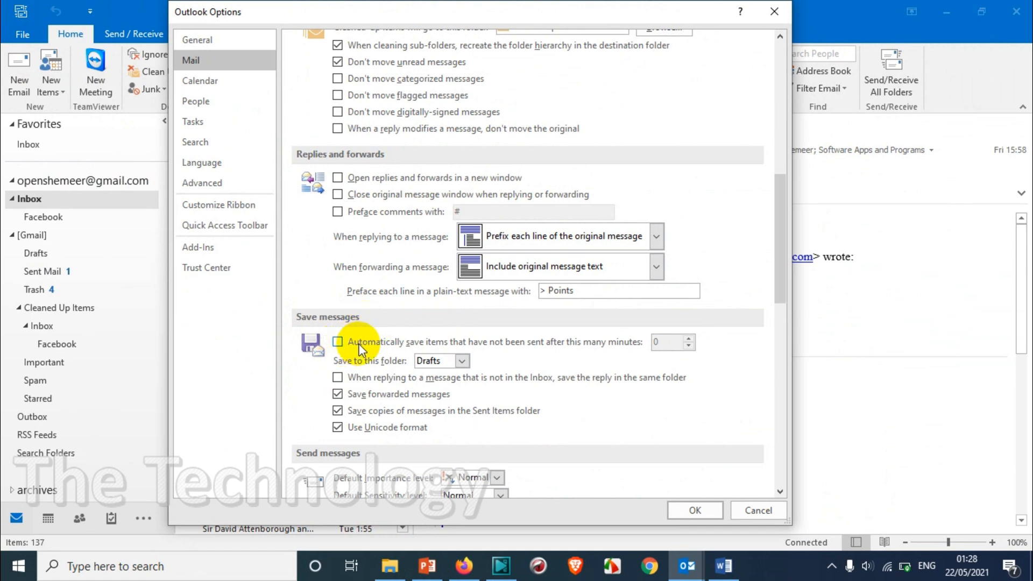
Enable auto-saving of unsent items every 1 minute and confirm with OK.
click(337, 342)
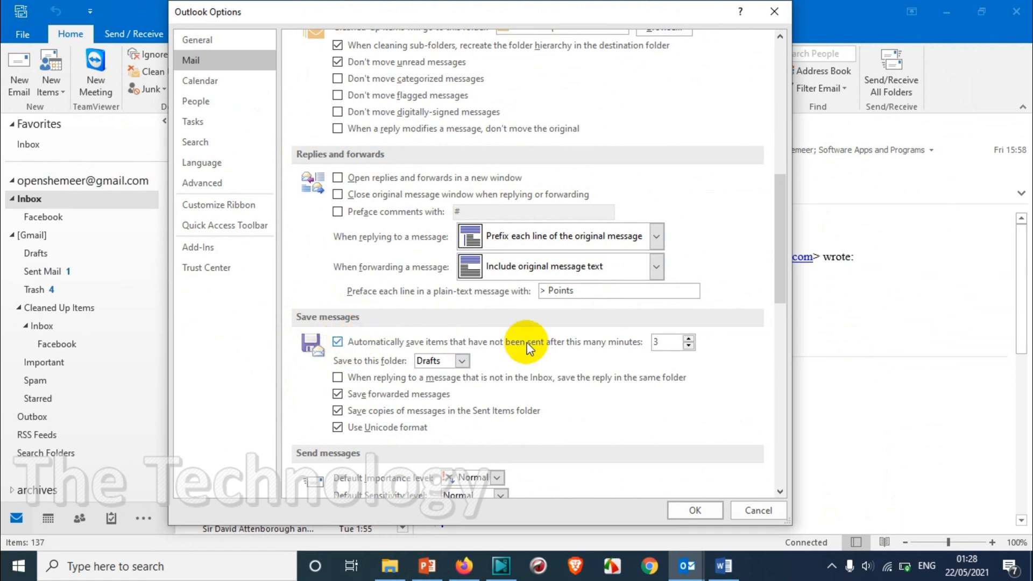
click(666, 343)
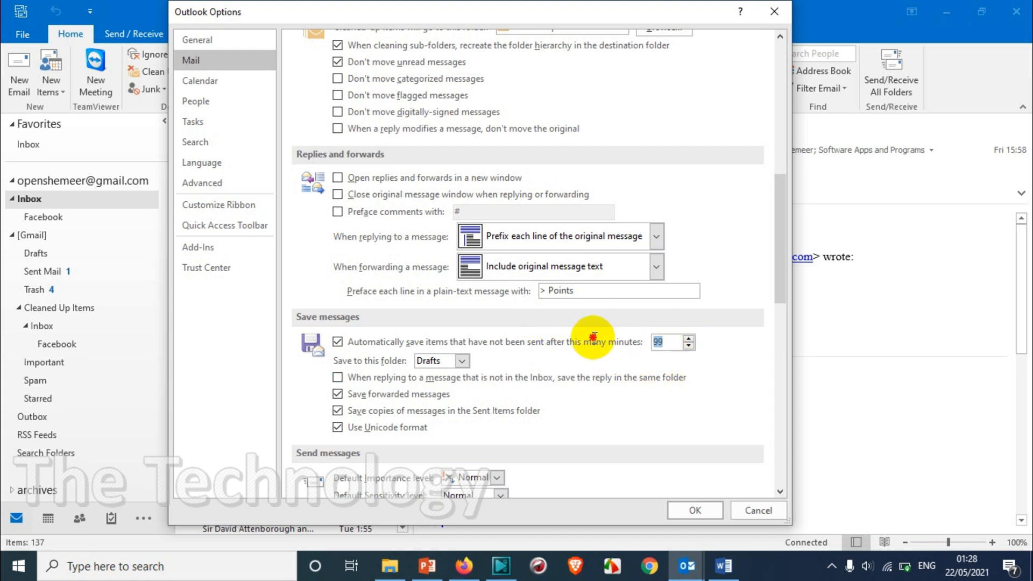
text(1)
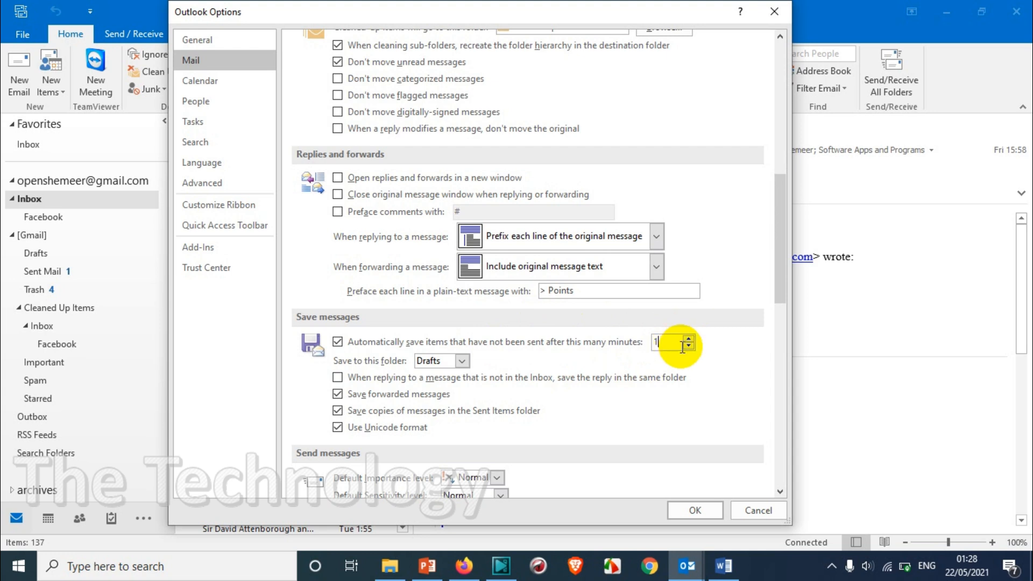
click(688, 347)
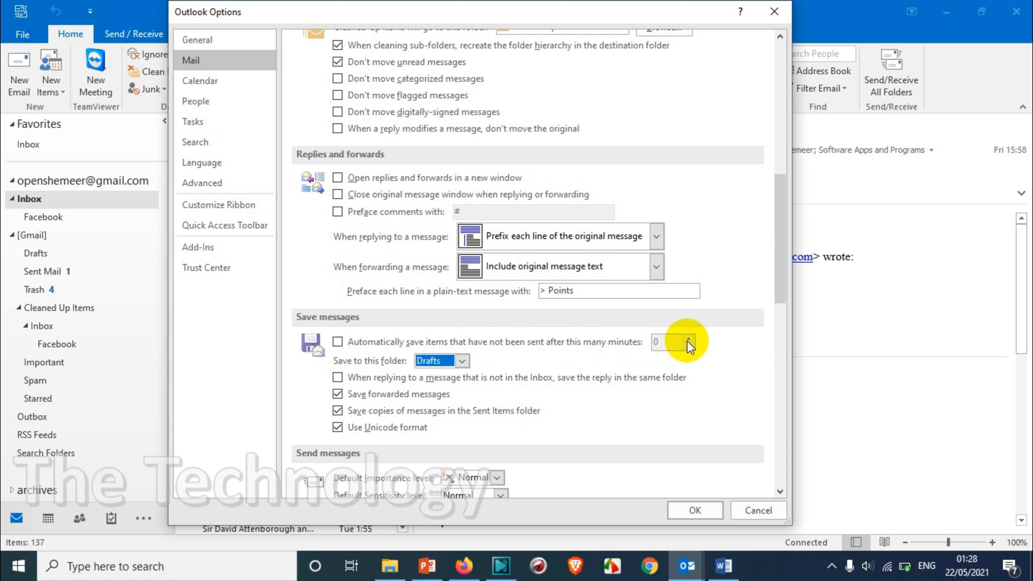
click(688, 338)
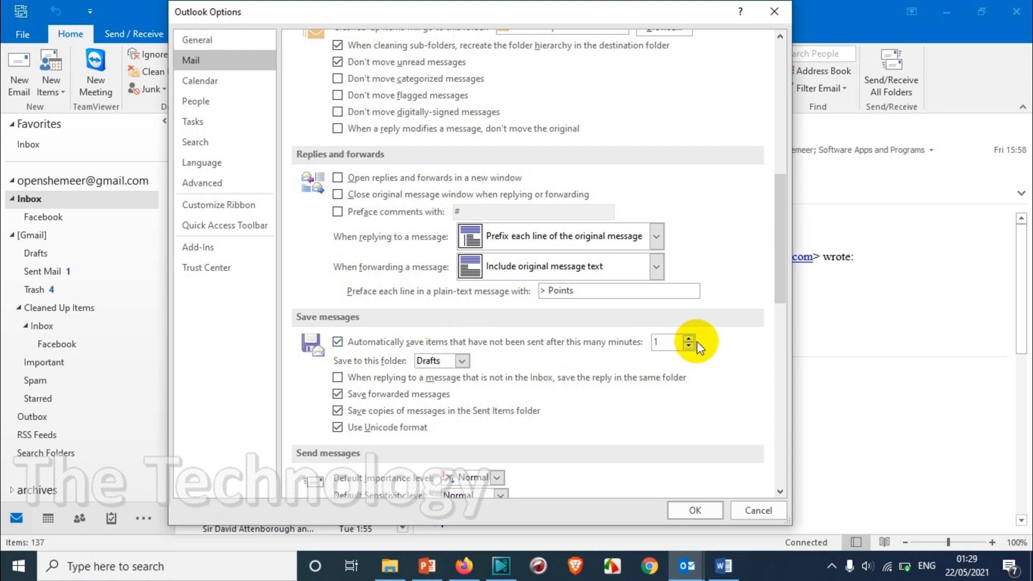
mouse_move(711, 349)
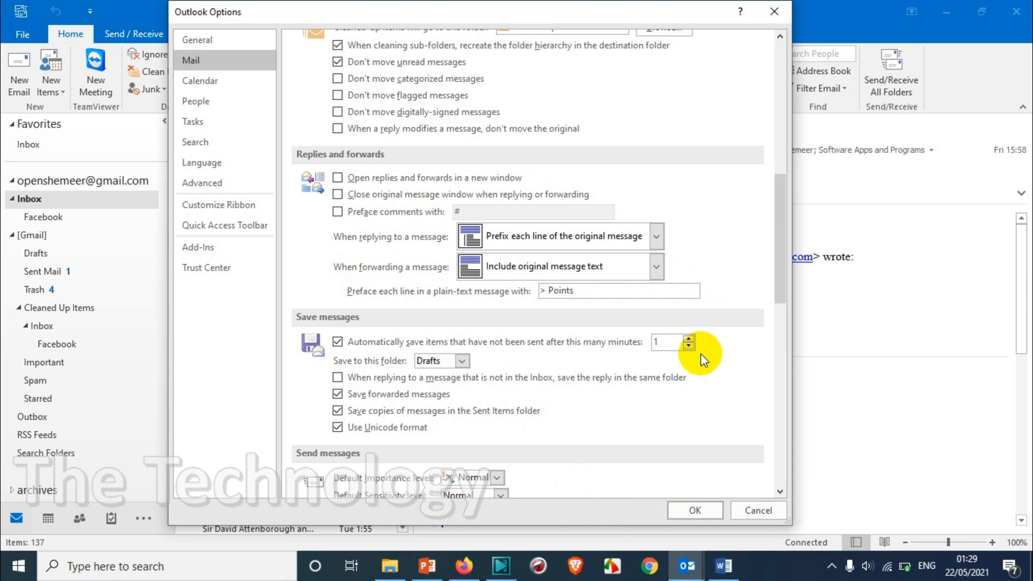
click(695, 510)
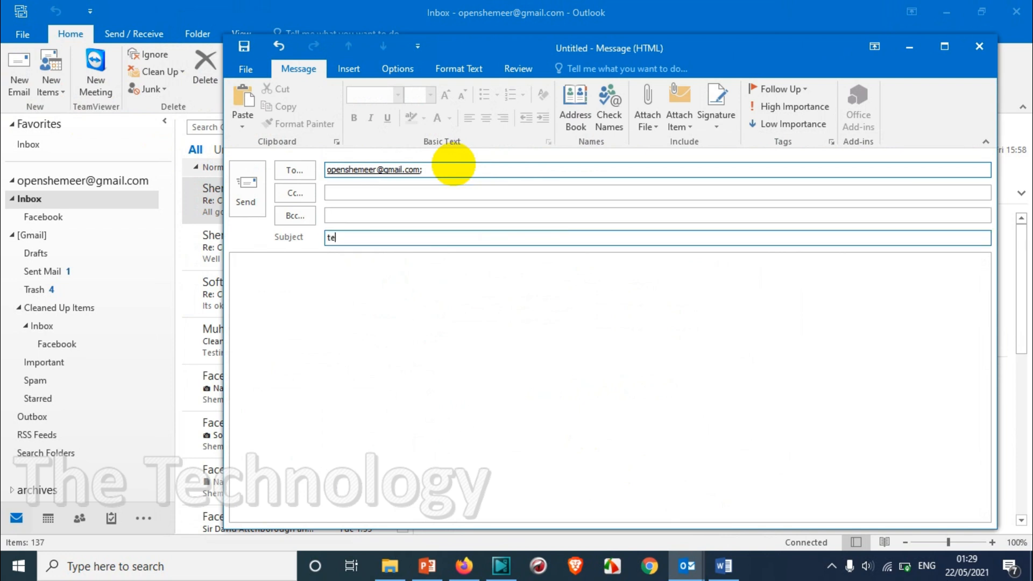
Type 'TEST' into the test message body and leave it unsent.
text(TEST)
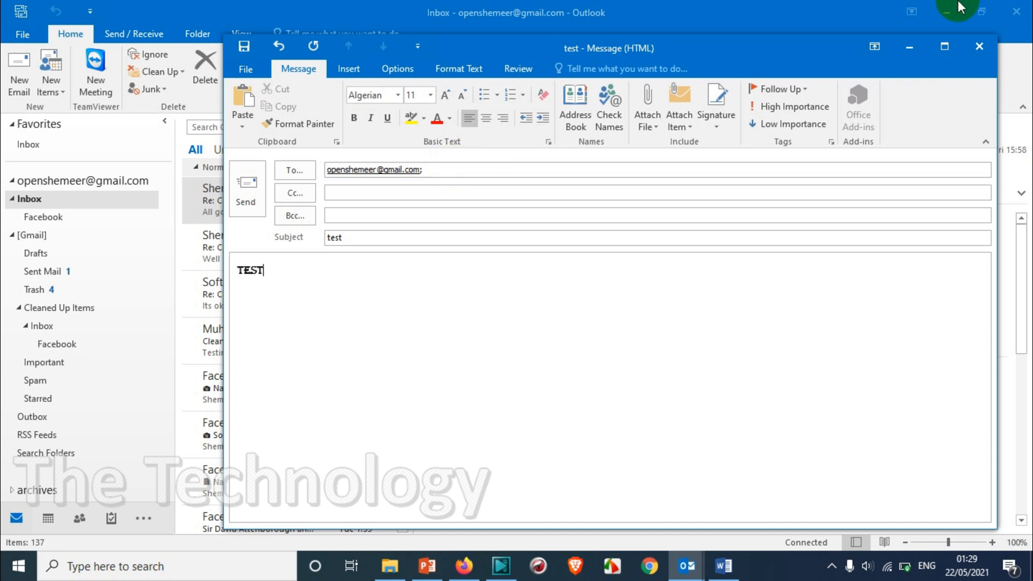
click(977, 45)
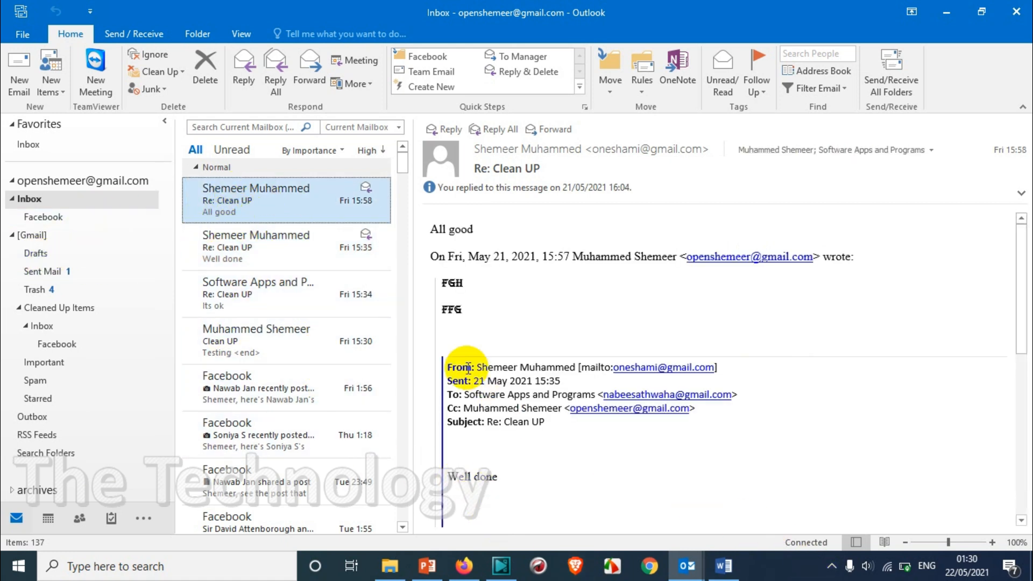
mouse_move(686, 566)
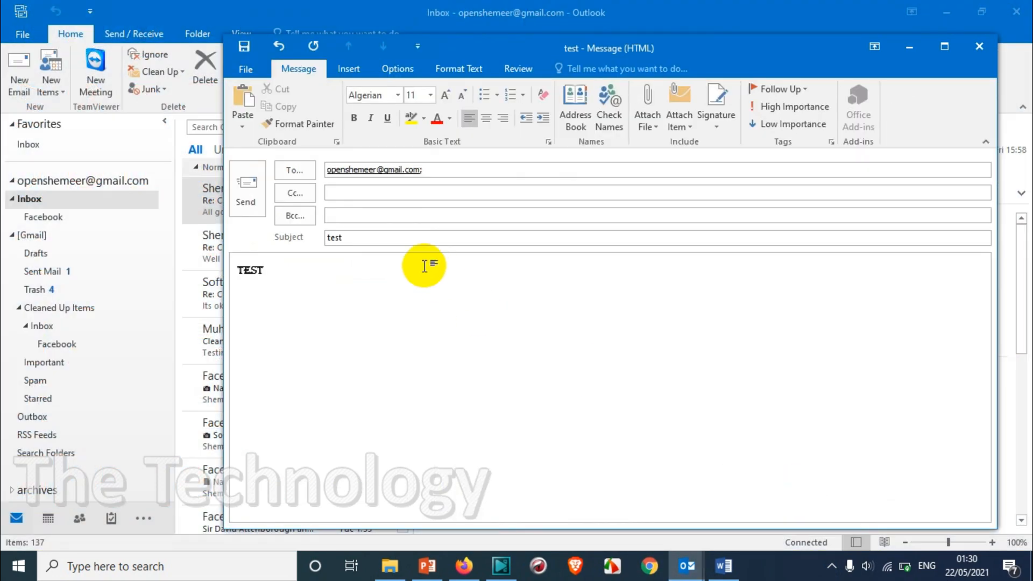
mouse_move(378, 270)
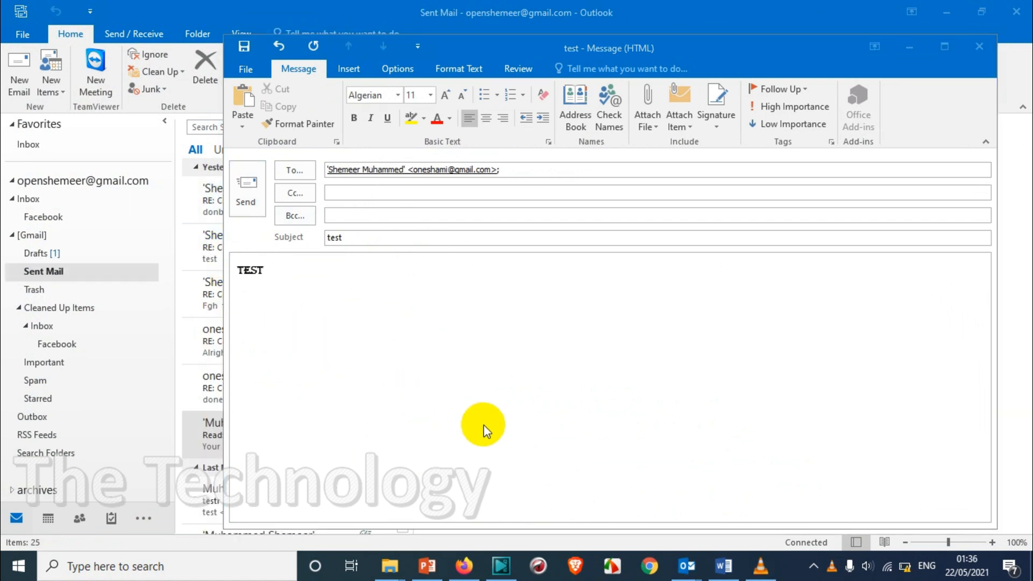
mouse_move(365, 388)
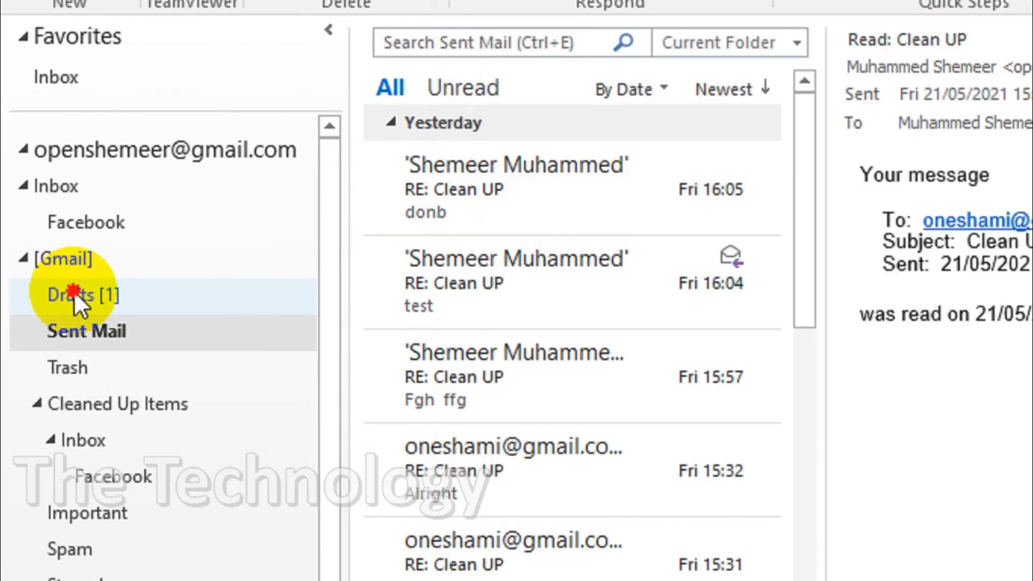
Open Drafts to find the auto-saved test message with body TEST.
click(75, 295)
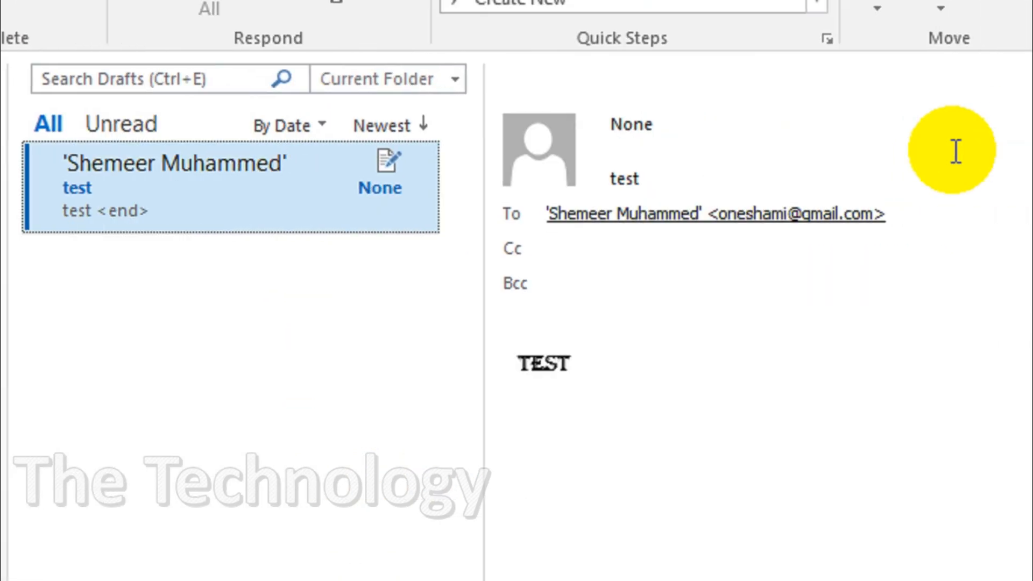